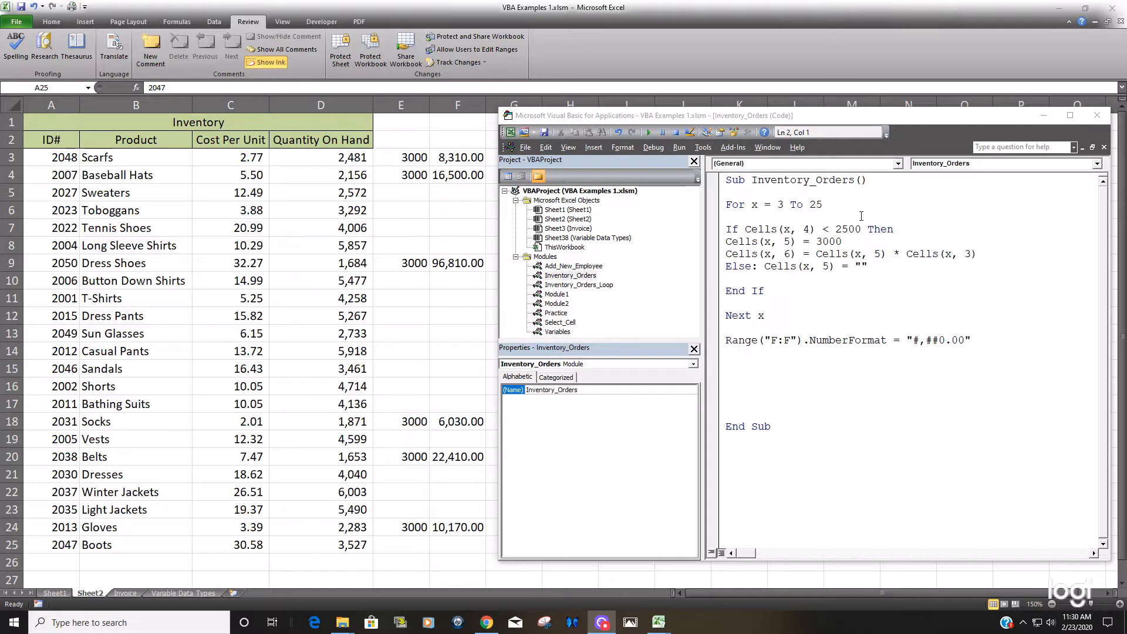
pyautogui.moveTo(106, 575)
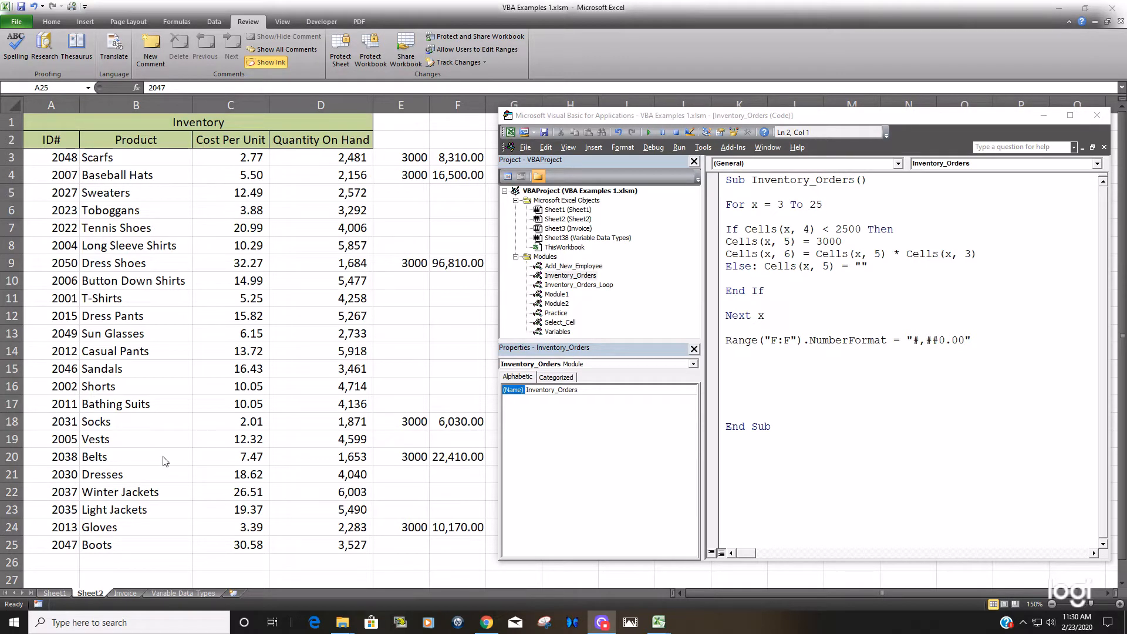
pyautogui.moveTo(76, 567)
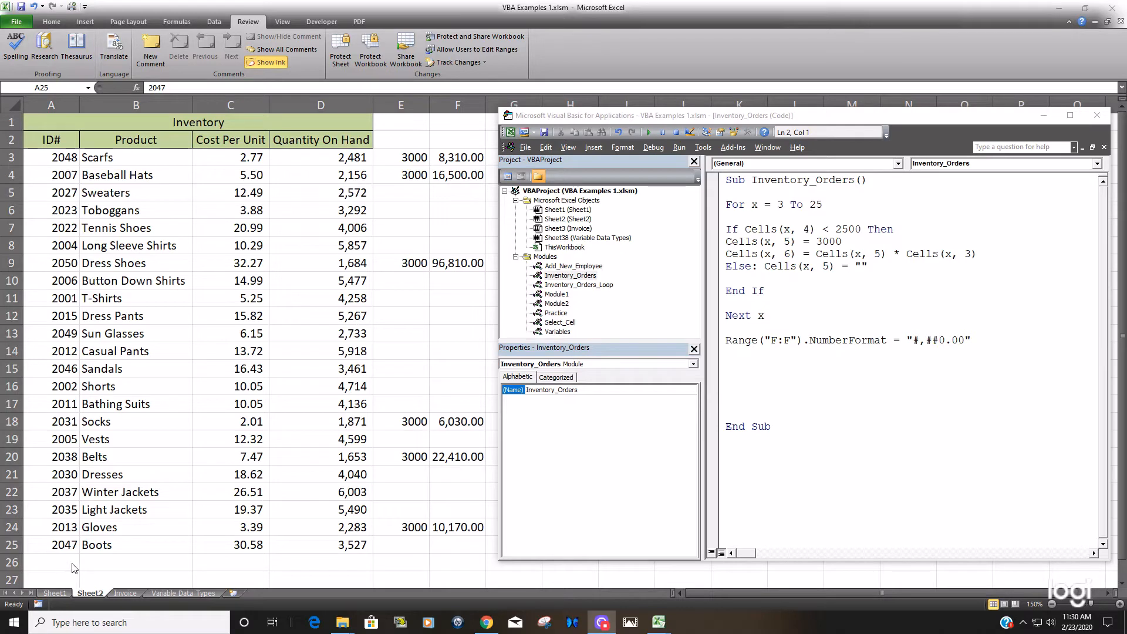
pyautogui.moveTo(382, 560)
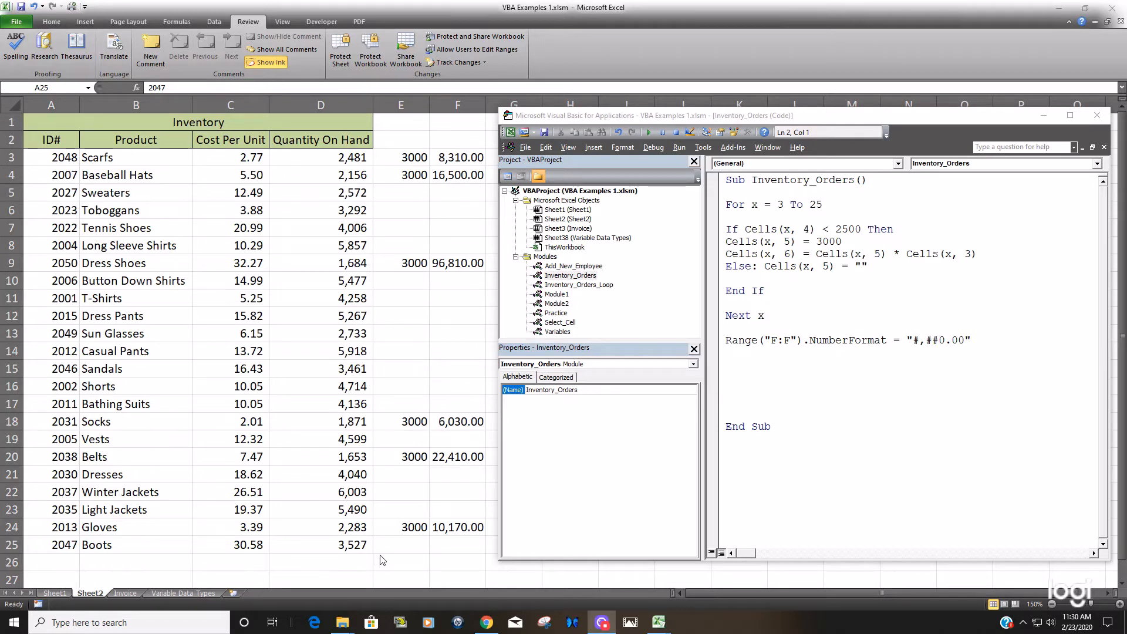
pyautogui.moveTo(152, 542)
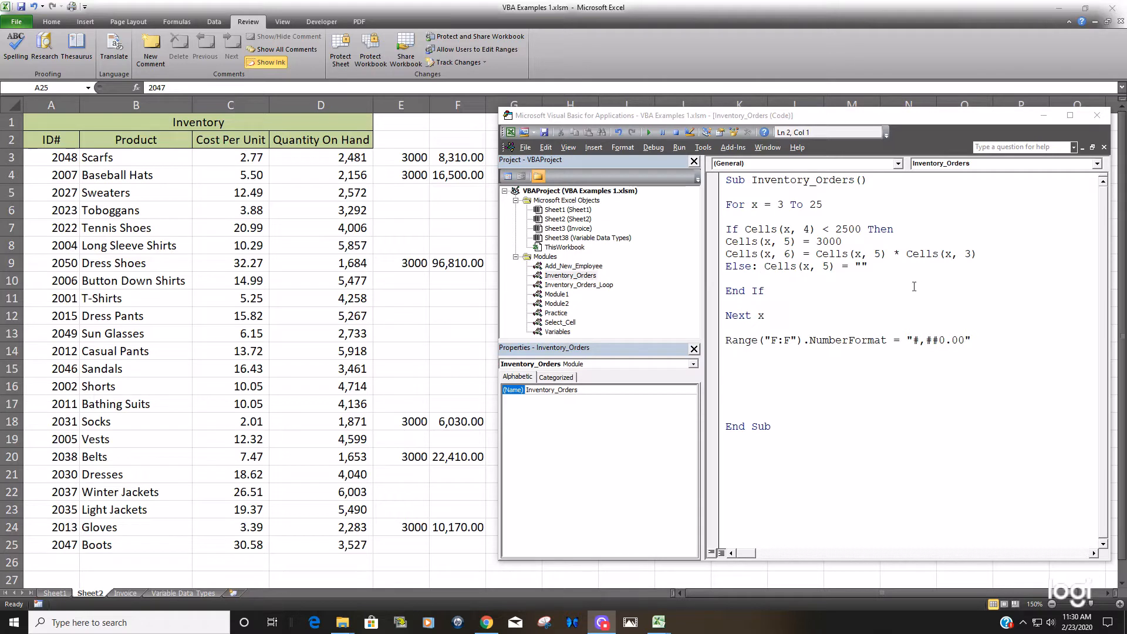
pyautogui.moveTo(811, 209)
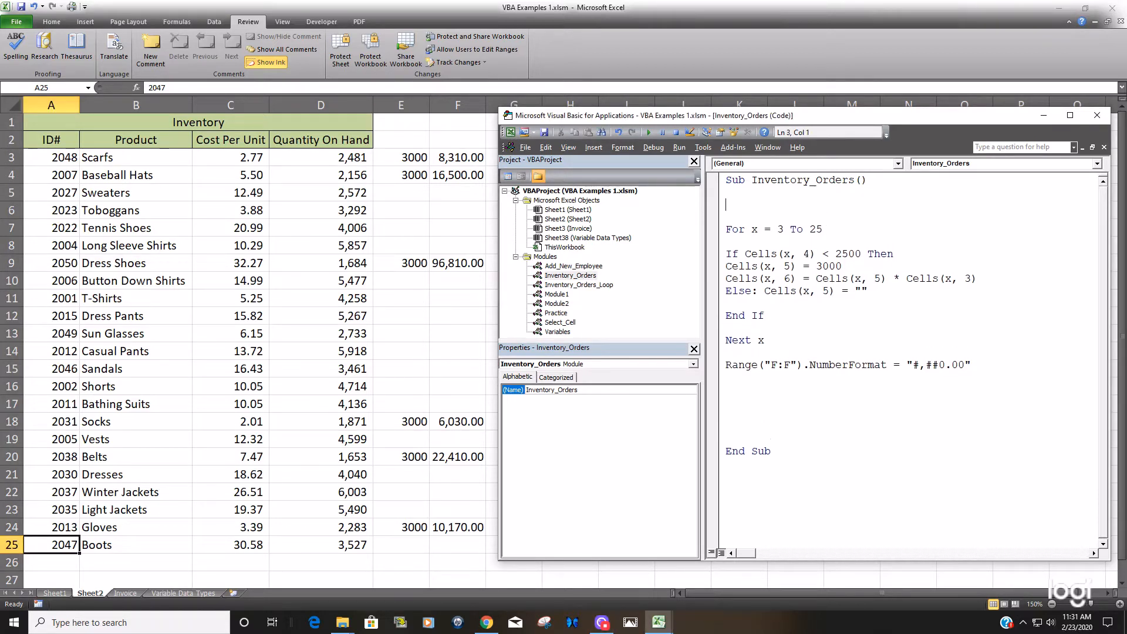
# - Enter LastRow = Cells(Rows.Count,1).End(xlUp).Row on the new line before the loop
pyautogui.write('LastRow =')
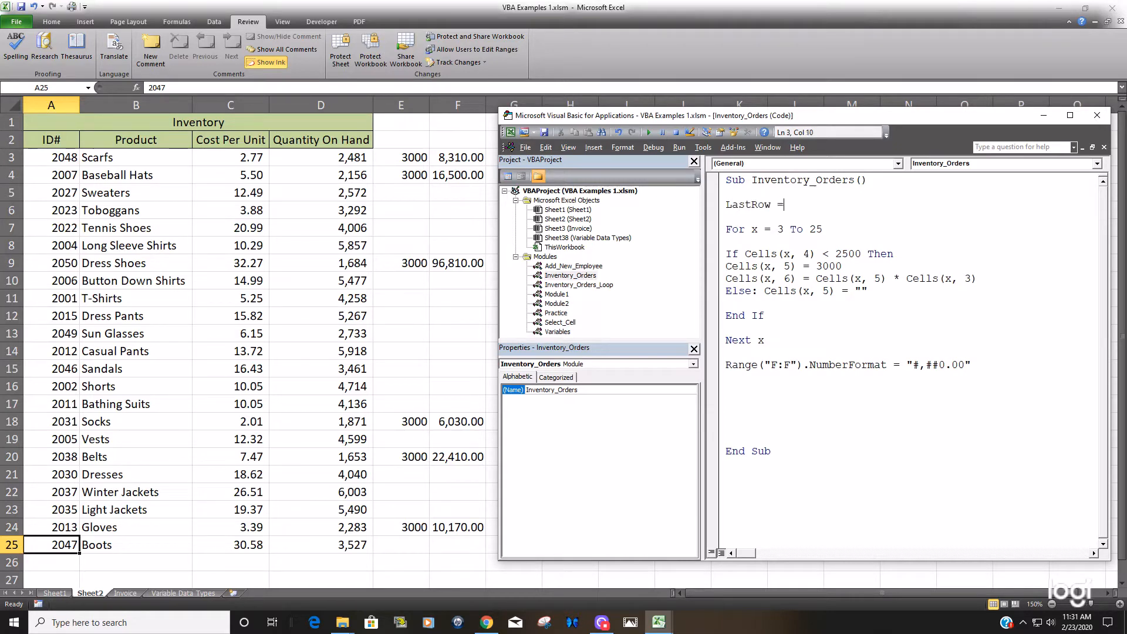
pyautogui.write('Ce')
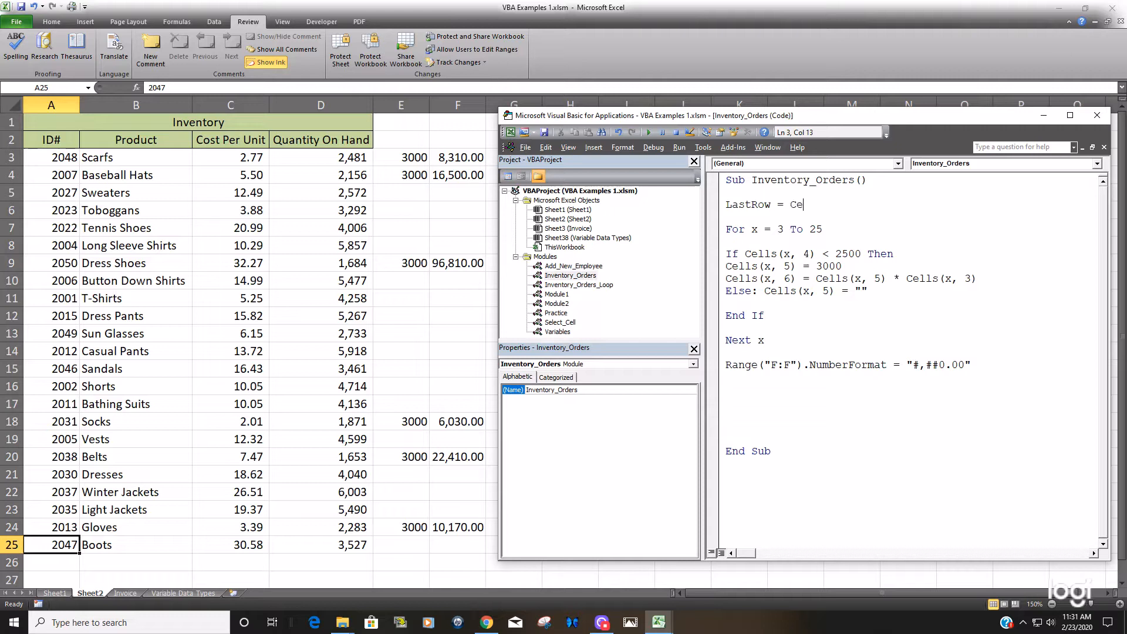
pyautogui.write('lls')
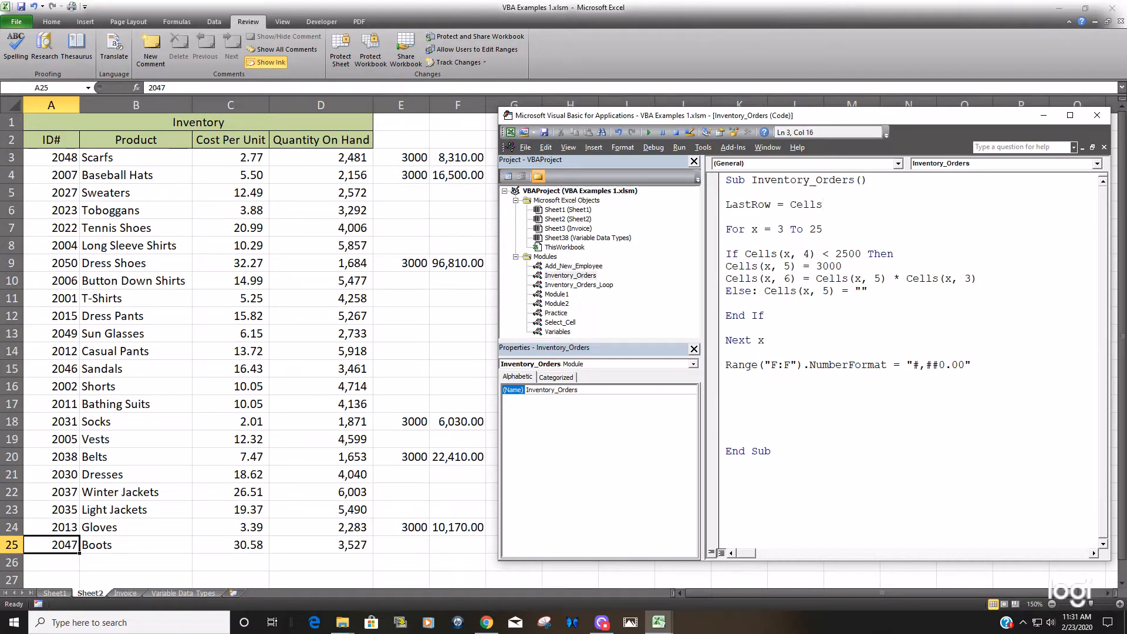
pyautogui.write('(')
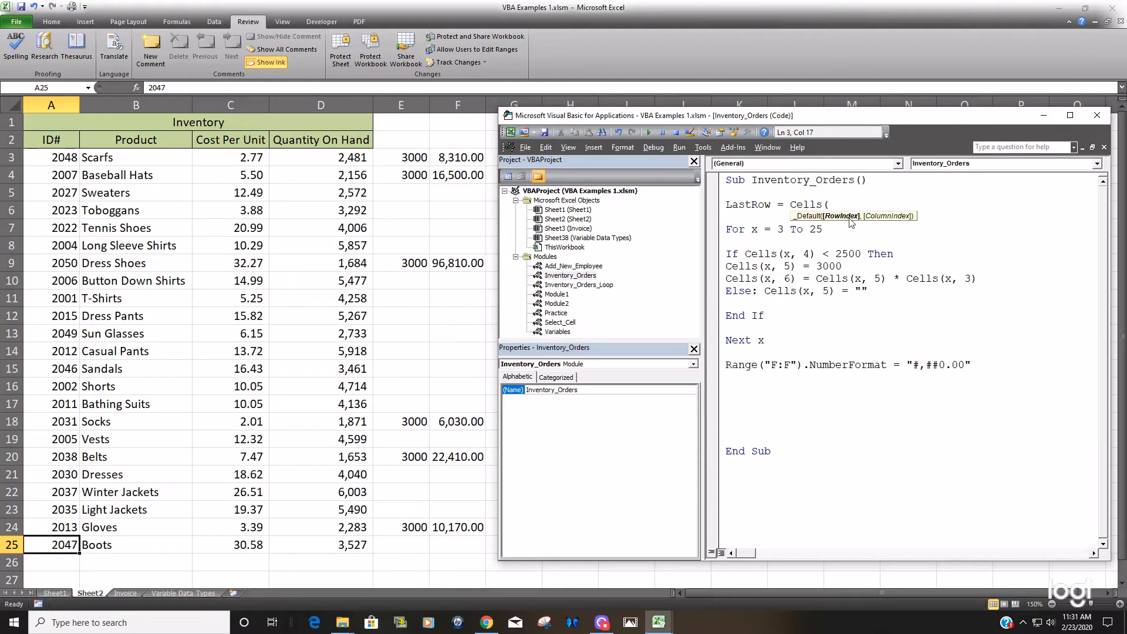
pyautogui.write('Row')
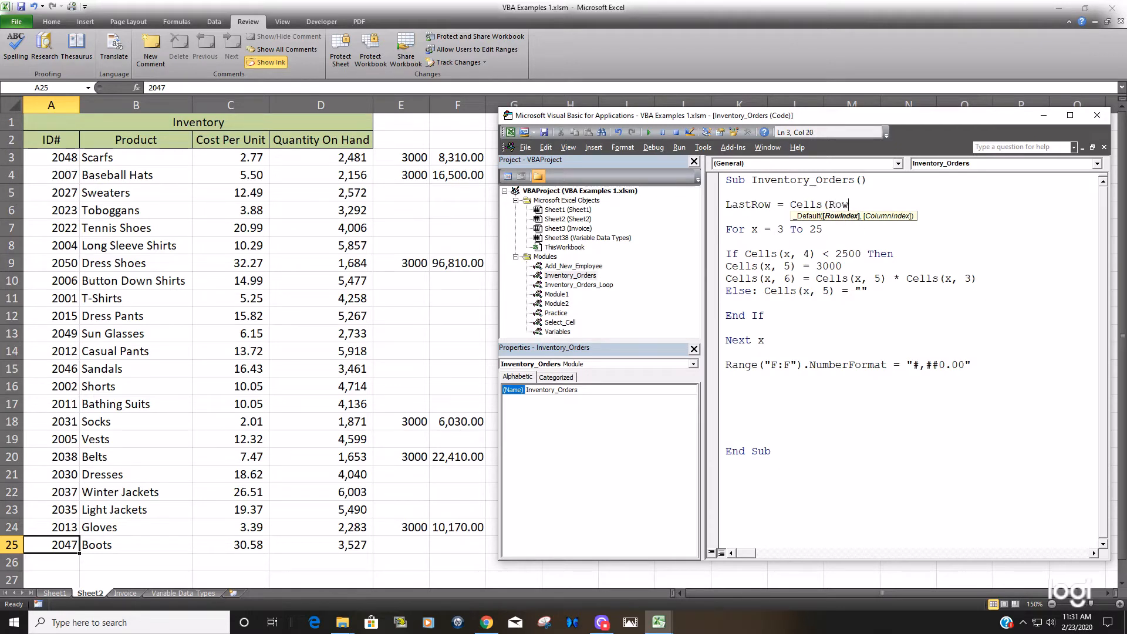
pyautogui.write('s.')
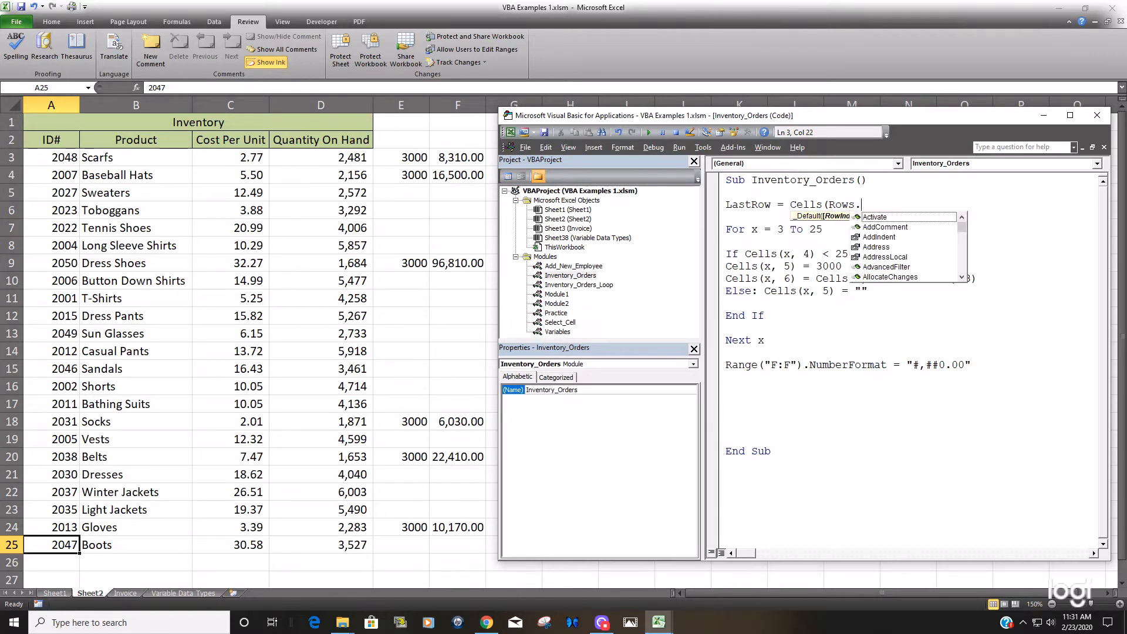
pyautogui.write('Count,')
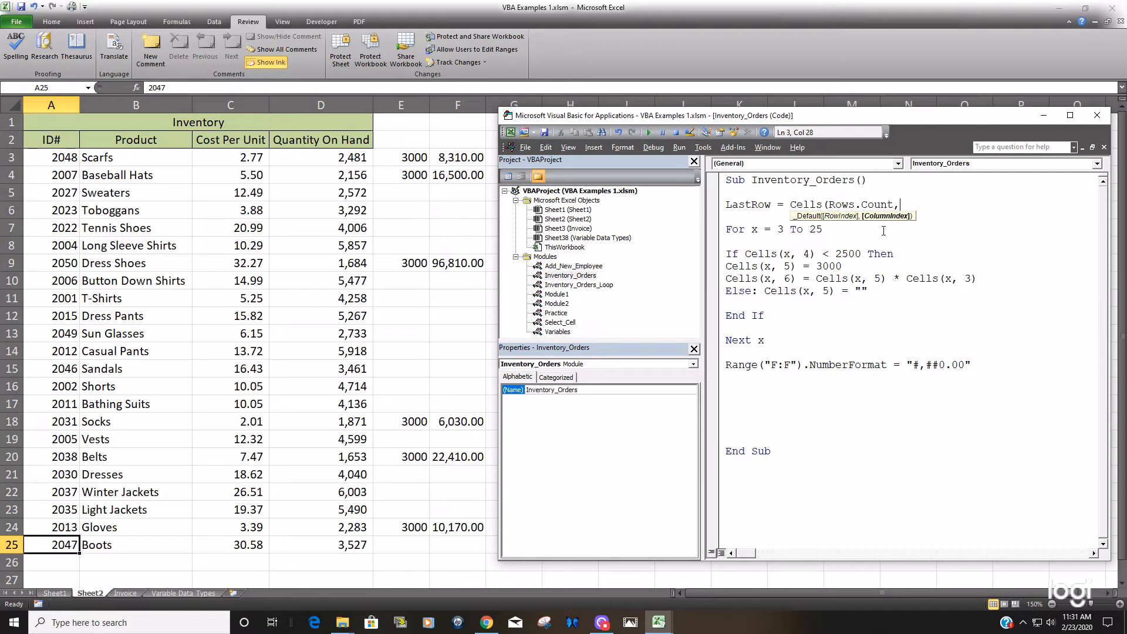
pyautogui.write('1')
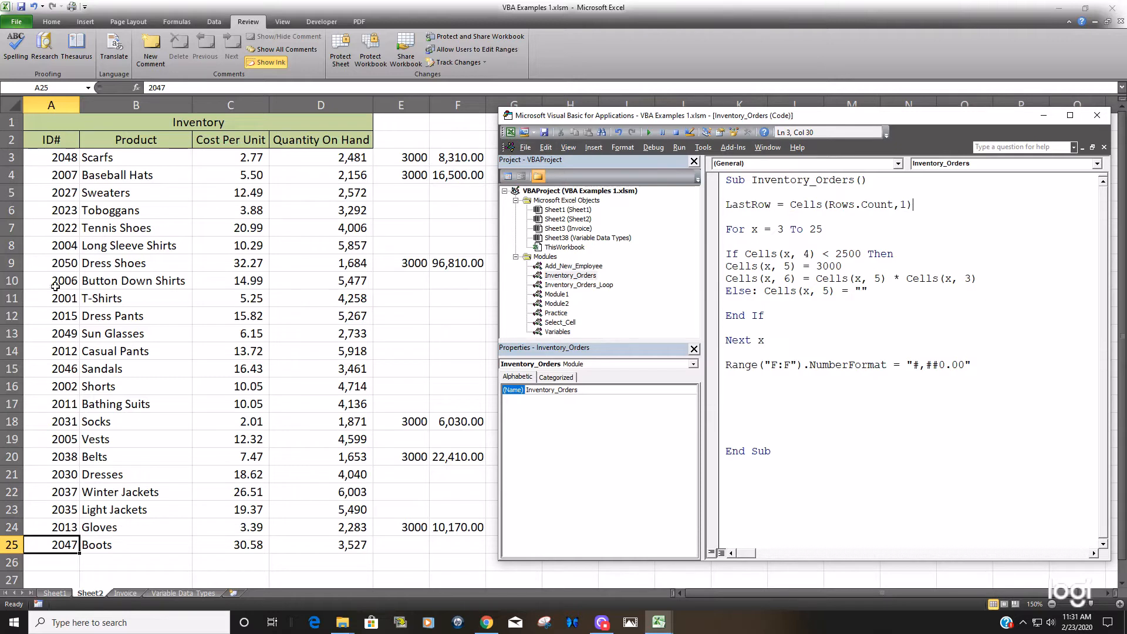
pyautogui.moveTo(70, 563)
pyautogui.write('.End(')
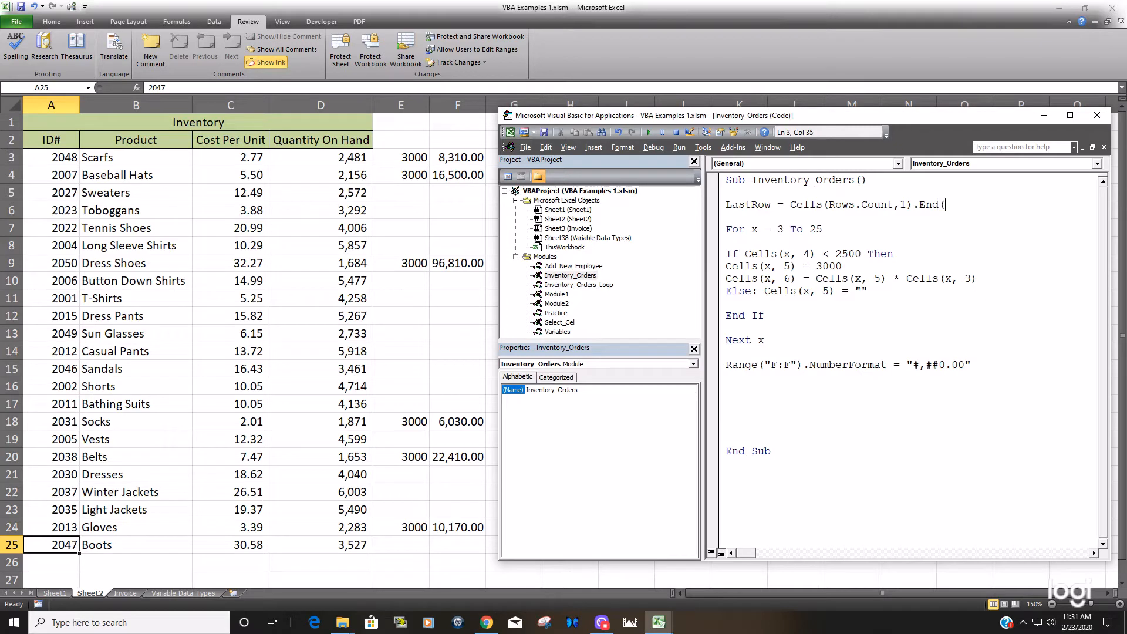
pyautogui.write('xlUp')
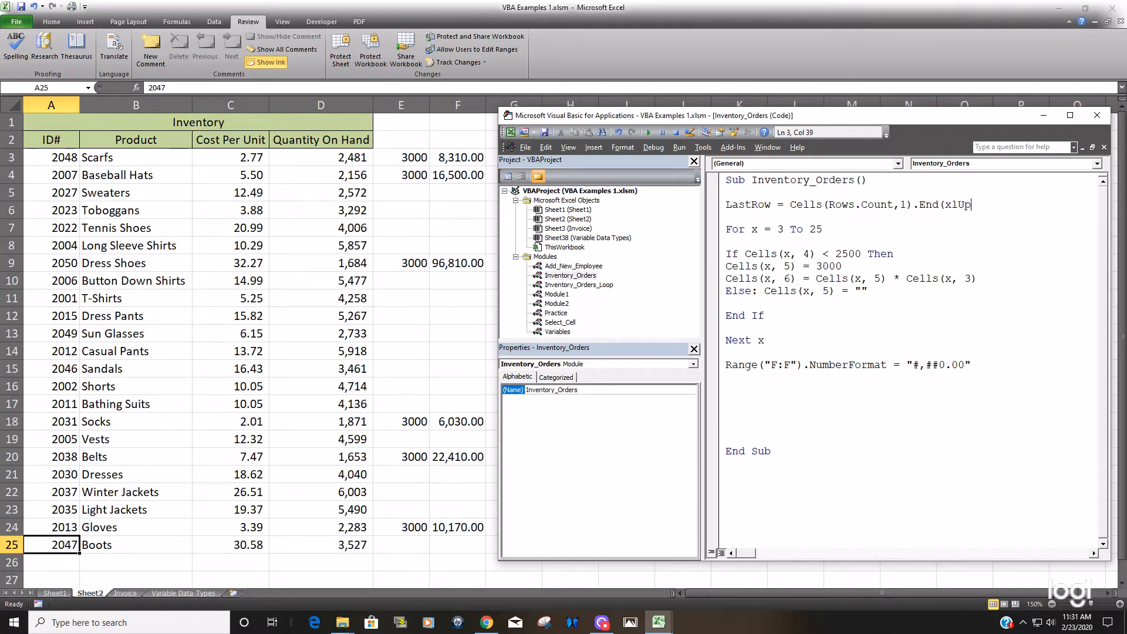
pyautogui.write('.')
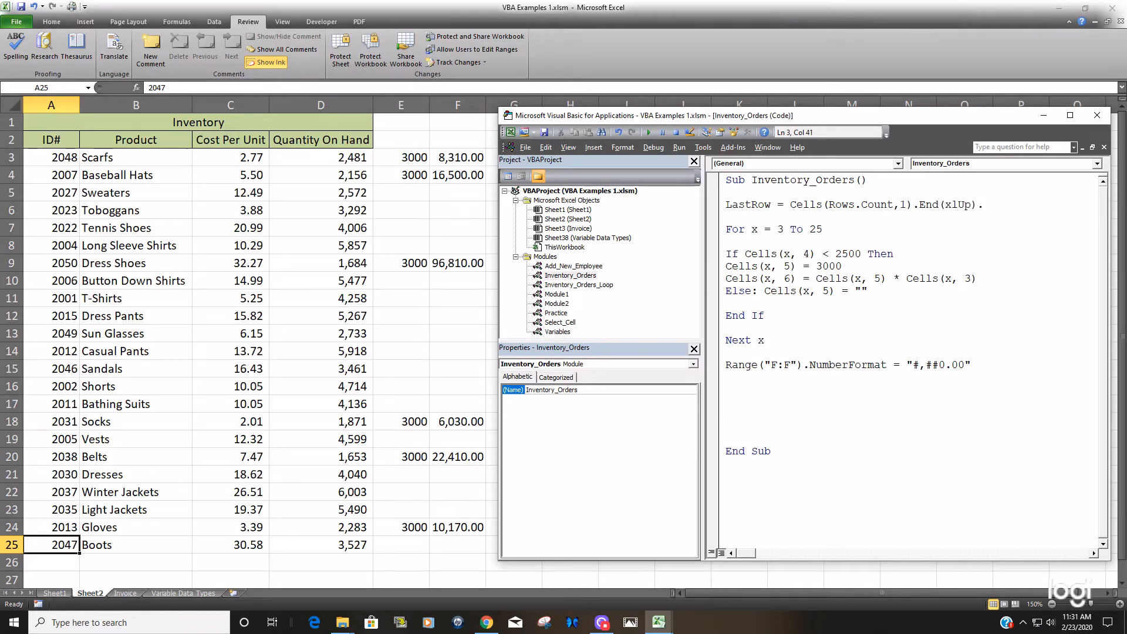
pyautogui.write('Row')
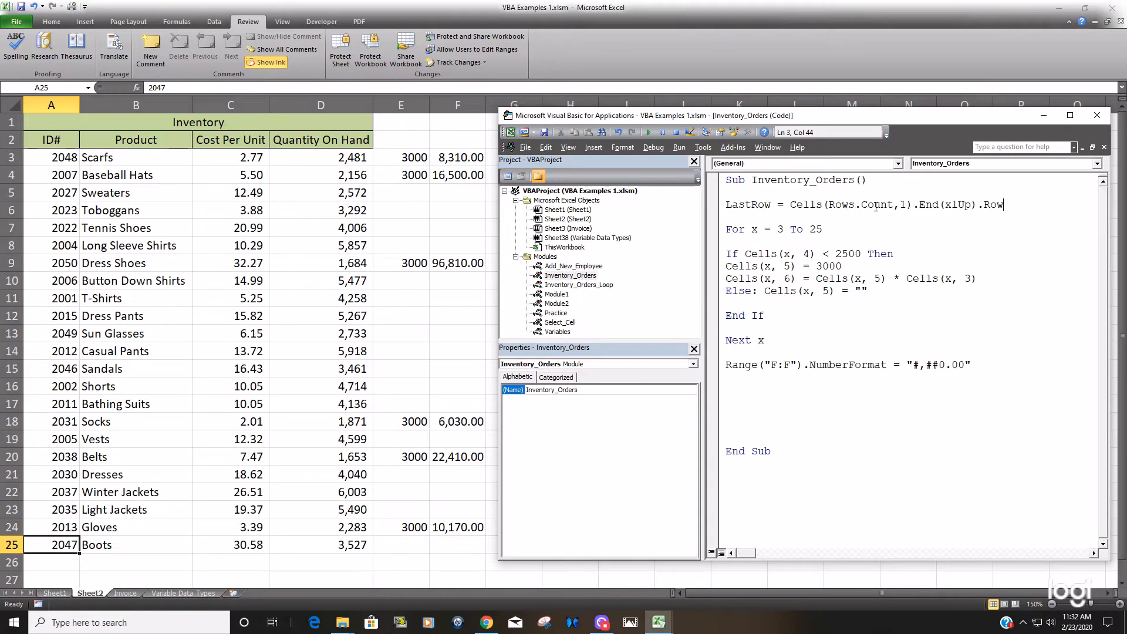
pyautogui.moveTo(828, 412)
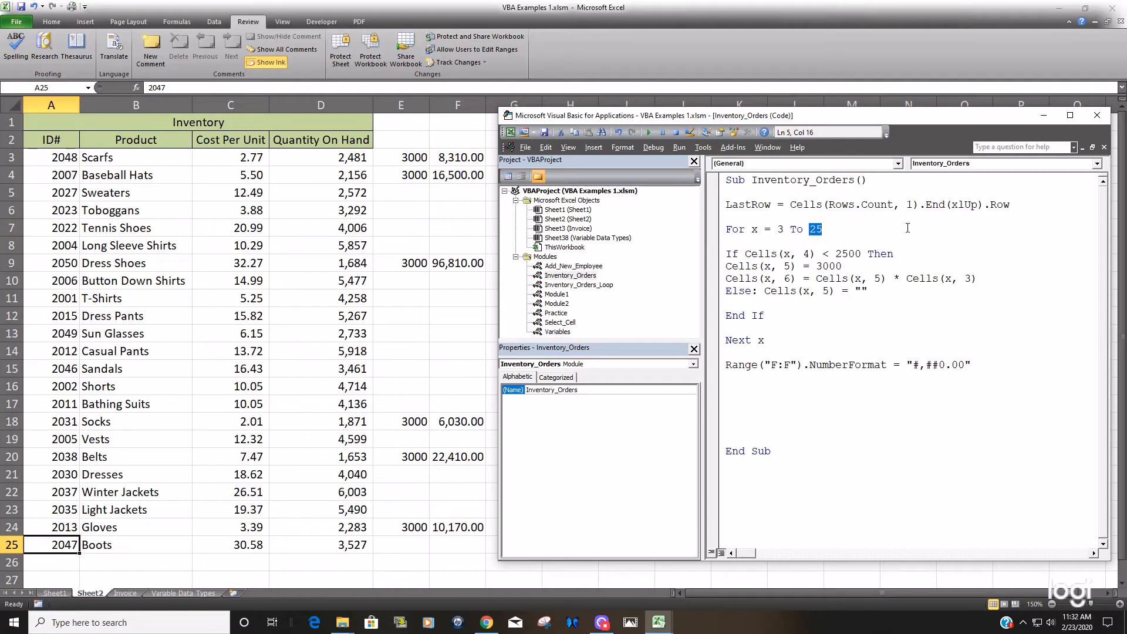
# - Replace 25 with LastRow so the loop reads For x = 3 To LastRow
pyautogui.write('LastRow')
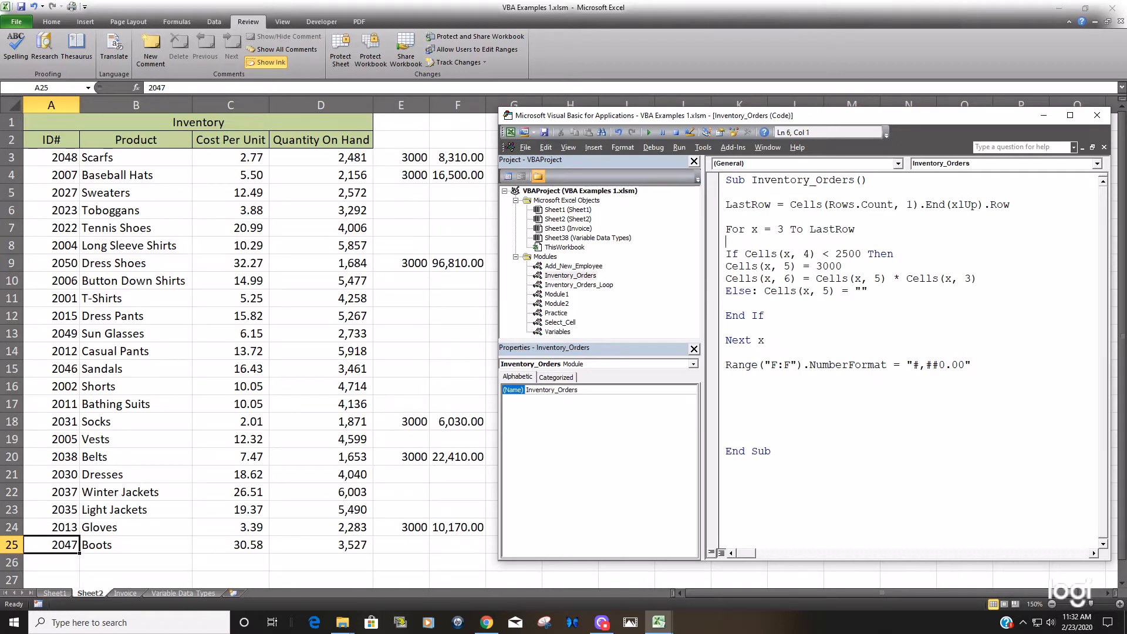
pyautogui.click(868, 180)
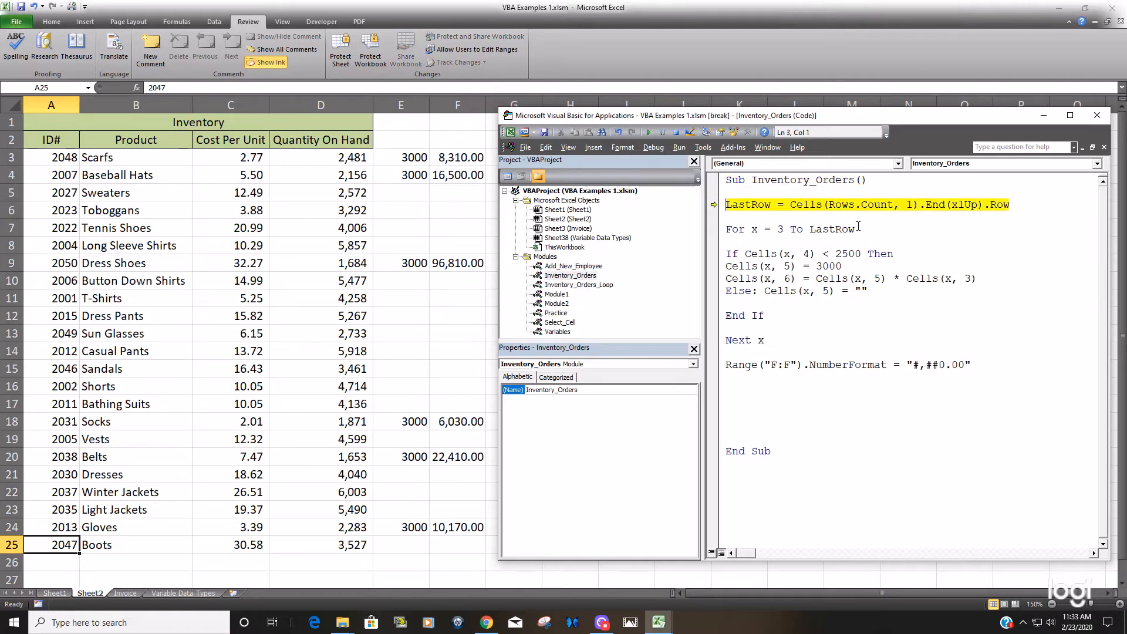
pyautogui.moveTo(747, 204)
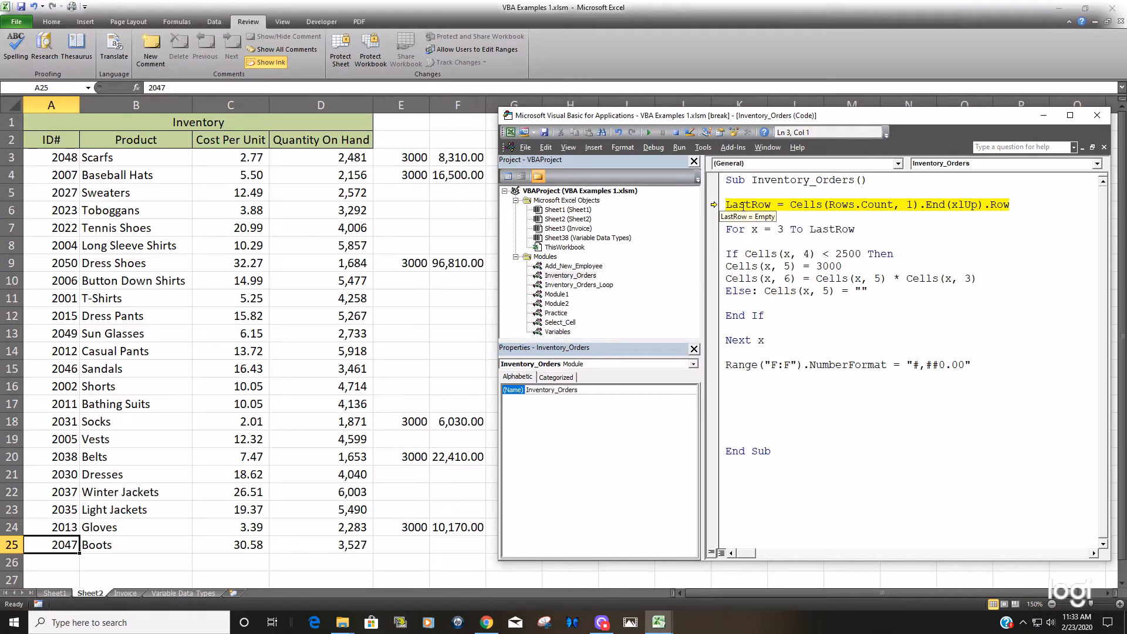
# - Step past the LastRow line with F8, then end the run and return to the worksheet
pyautogui.press('F8')
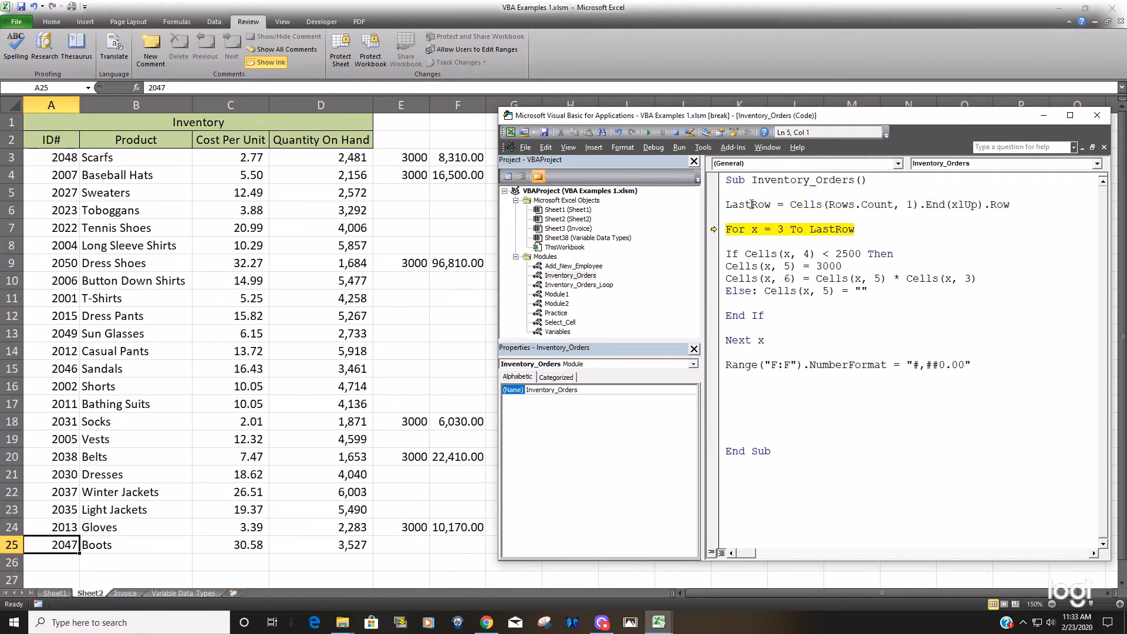
pyautogui.moveTo(755, 204)
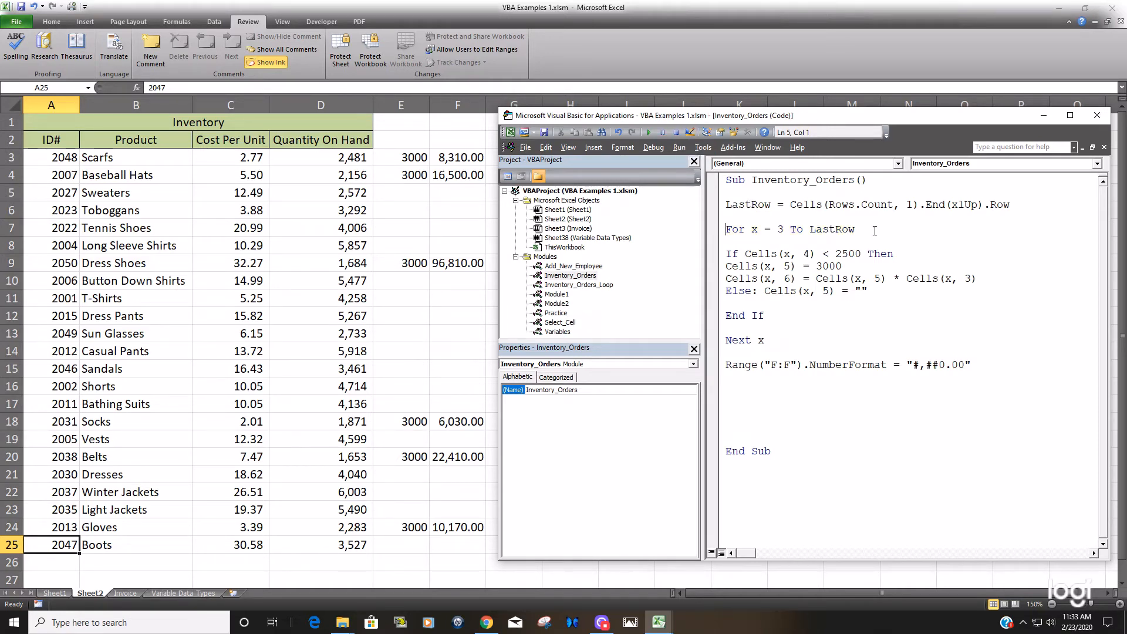
pyautogui.click(401, 105)
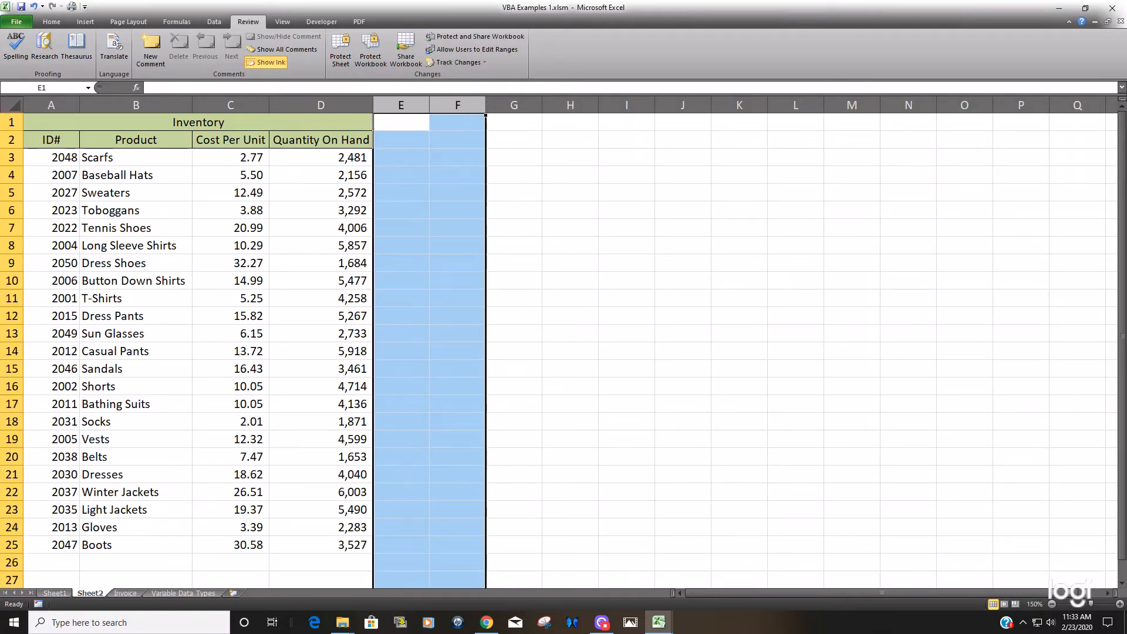
# - Add row 26 below Boots: ID 2060, Jewelry, cost 41.27, quantity 1,968
pyautogui.click(231, 509)
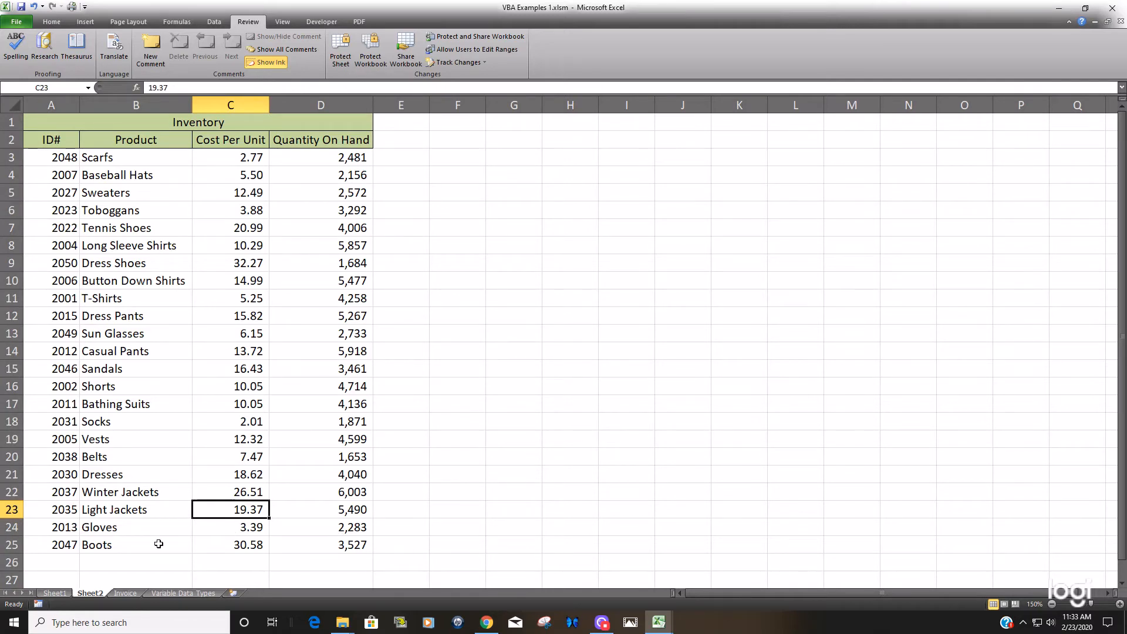
pyautogui.click(50, 563)
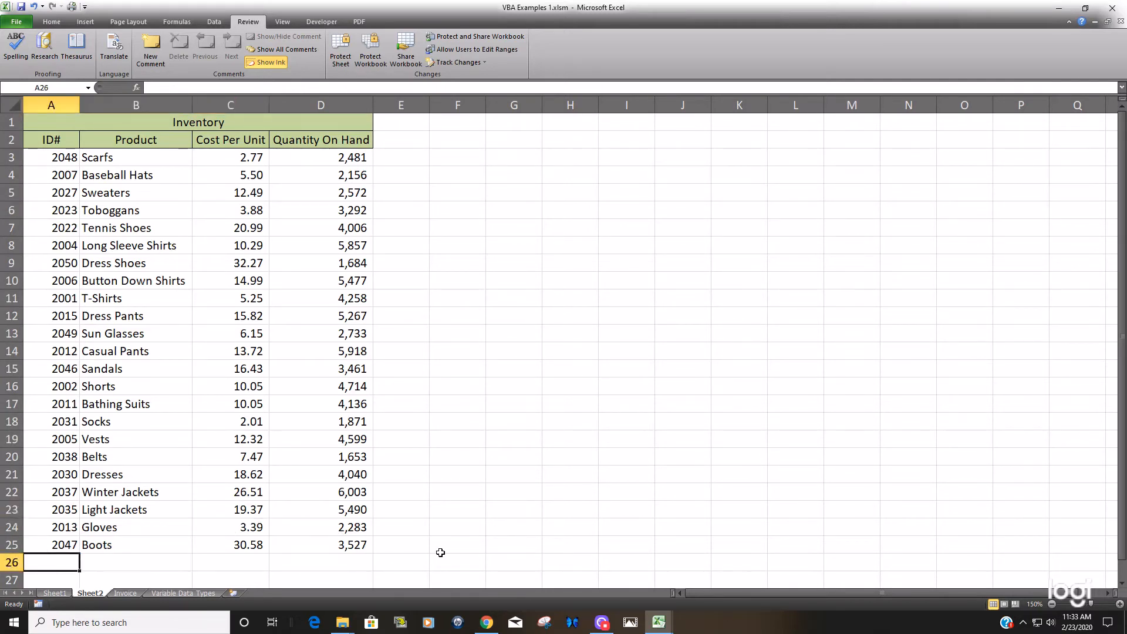
pyautogui.write('2060')
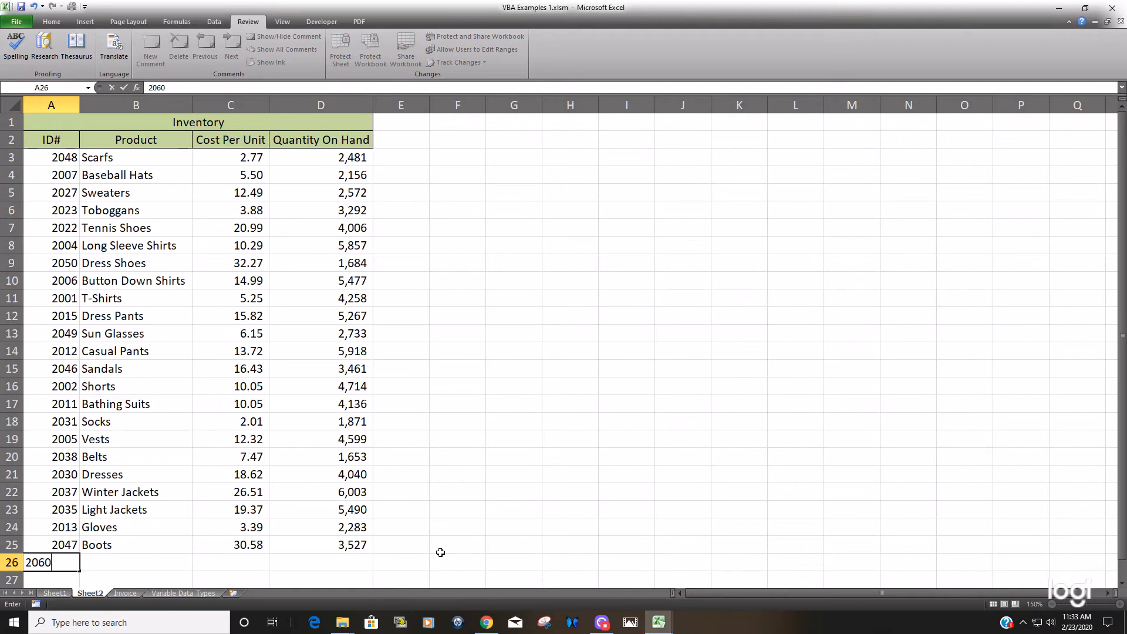
pyautogui.write('Jewelry')
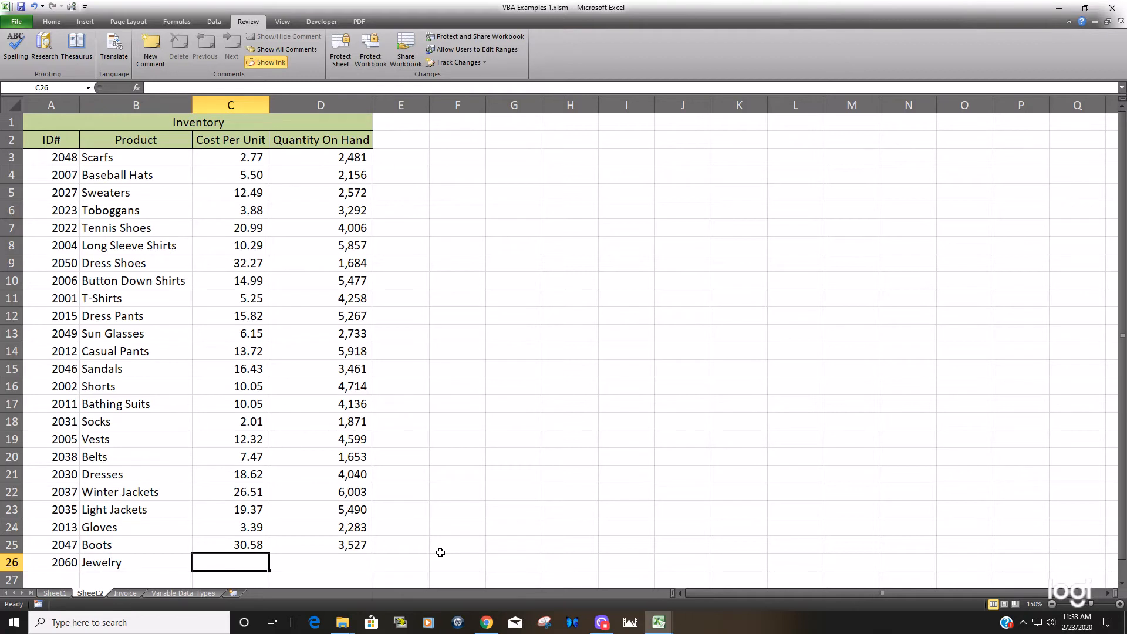
pyautogui.write('41.27')
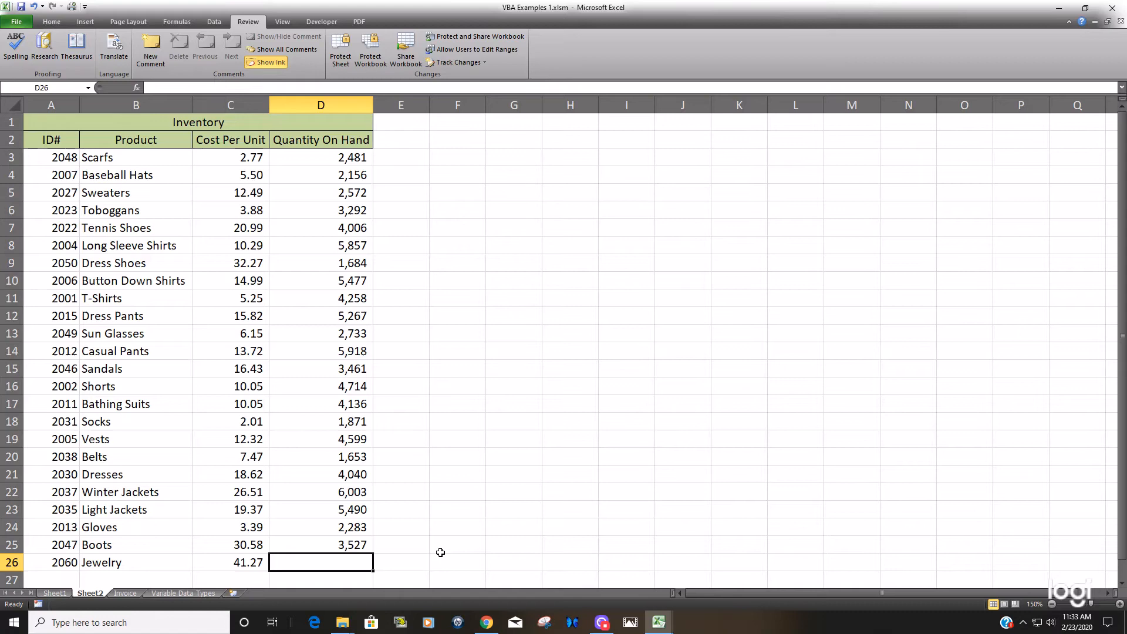
pyautogui.write('19')
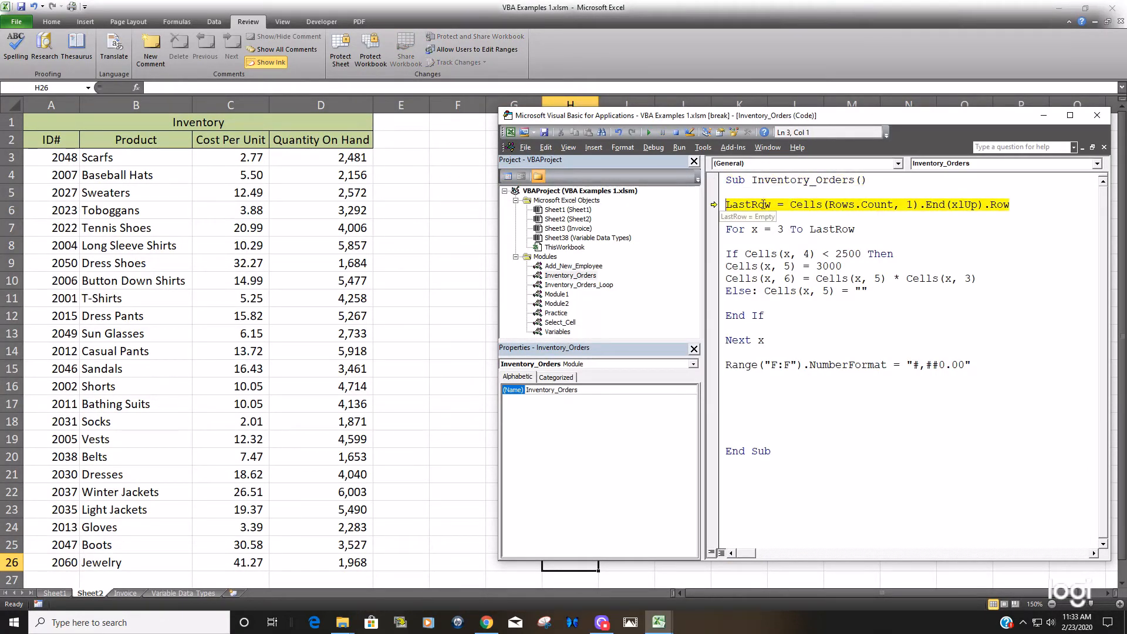
# - Execute the LastRow line with F8, pausing at For x = 3 To LastRow
pyautogui.press('F8')
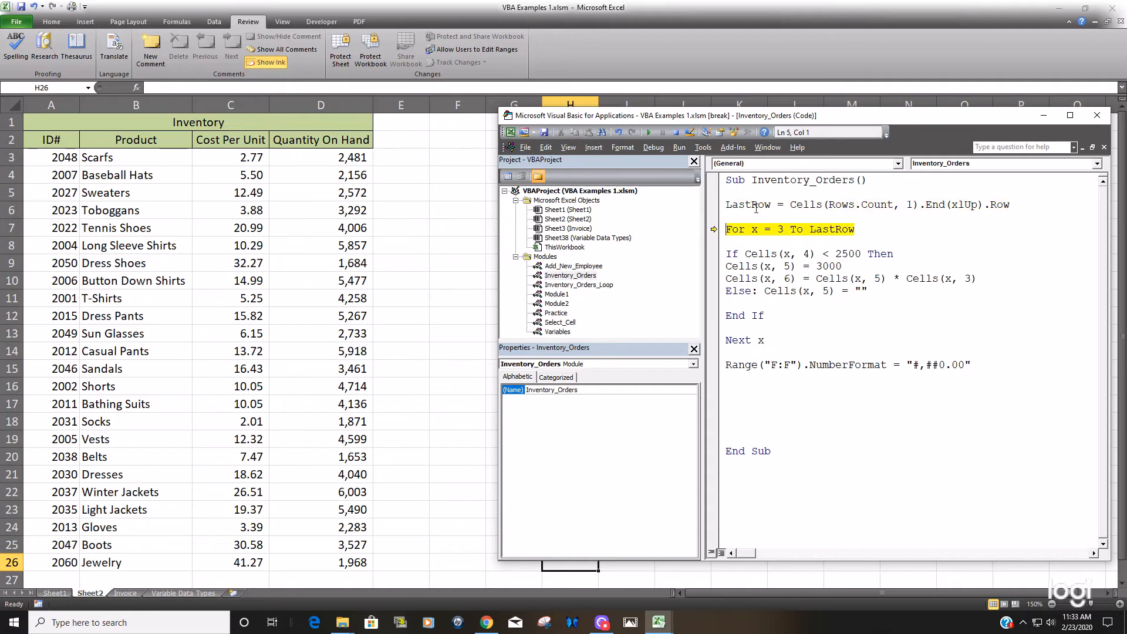
pyautogui.moveTo(753, 204)
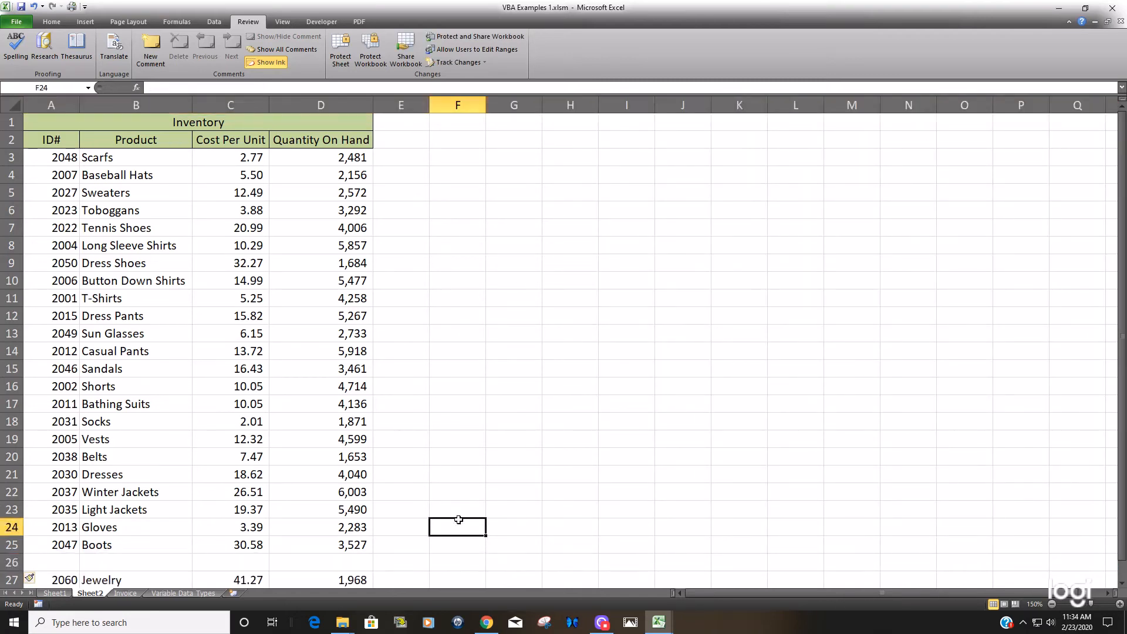
# - Select IDs 2048 to 2047 in A3:A25, then select Jewelry's ID 2060 in row 27
pyautogui.click(51, 157)
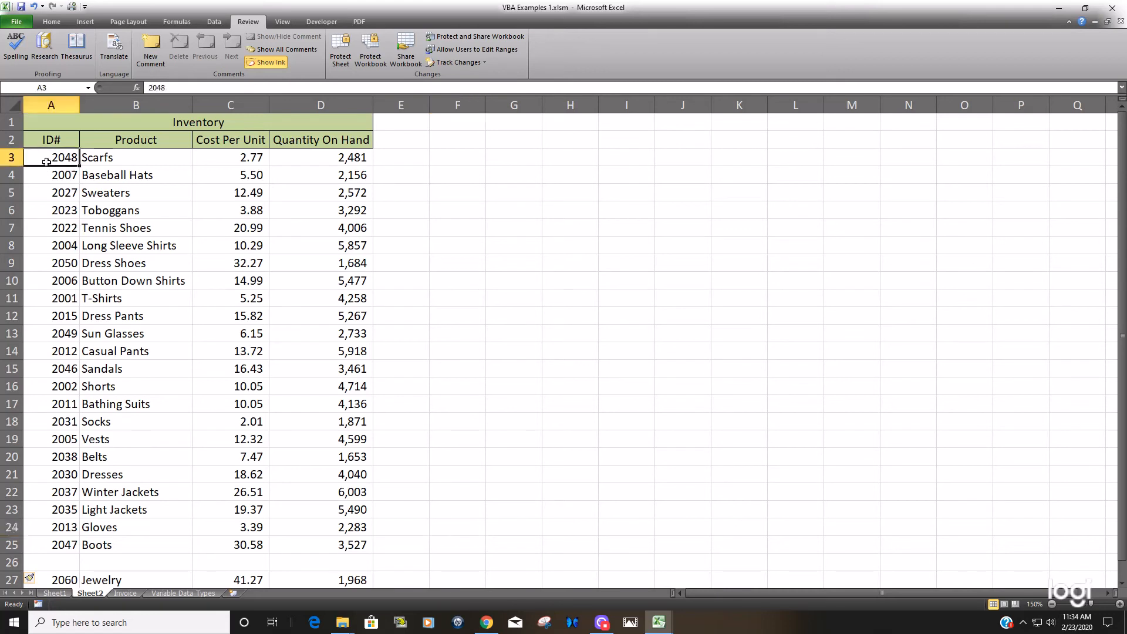
pyautogui.click(64, 544)
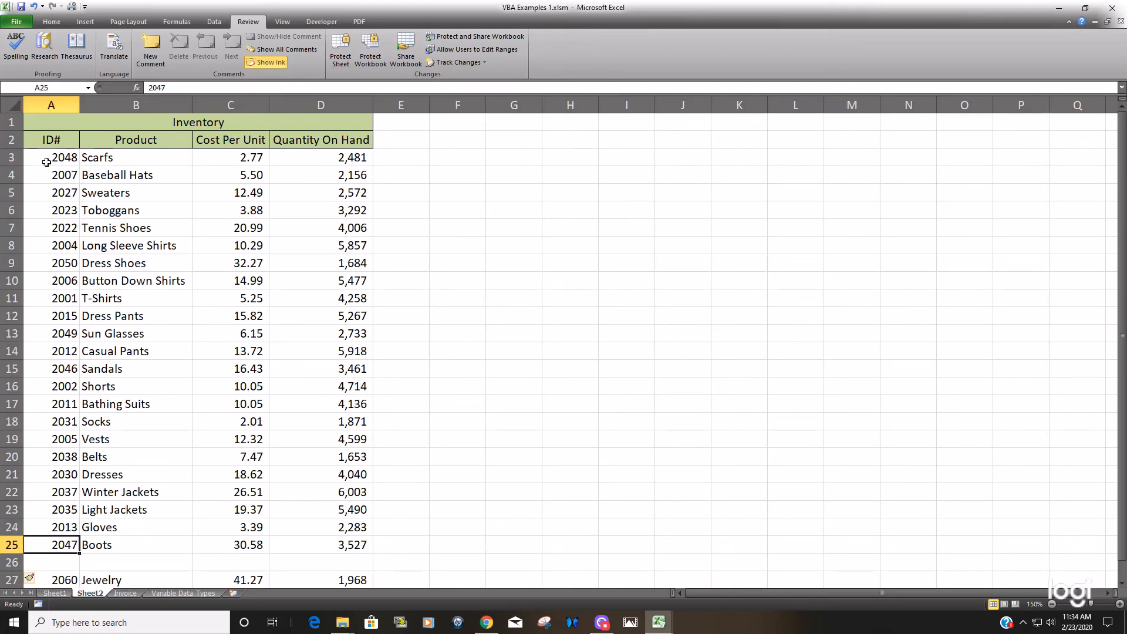
pyautogui.moveTo(51, 158); pyautogui.dragTo(51, 545)
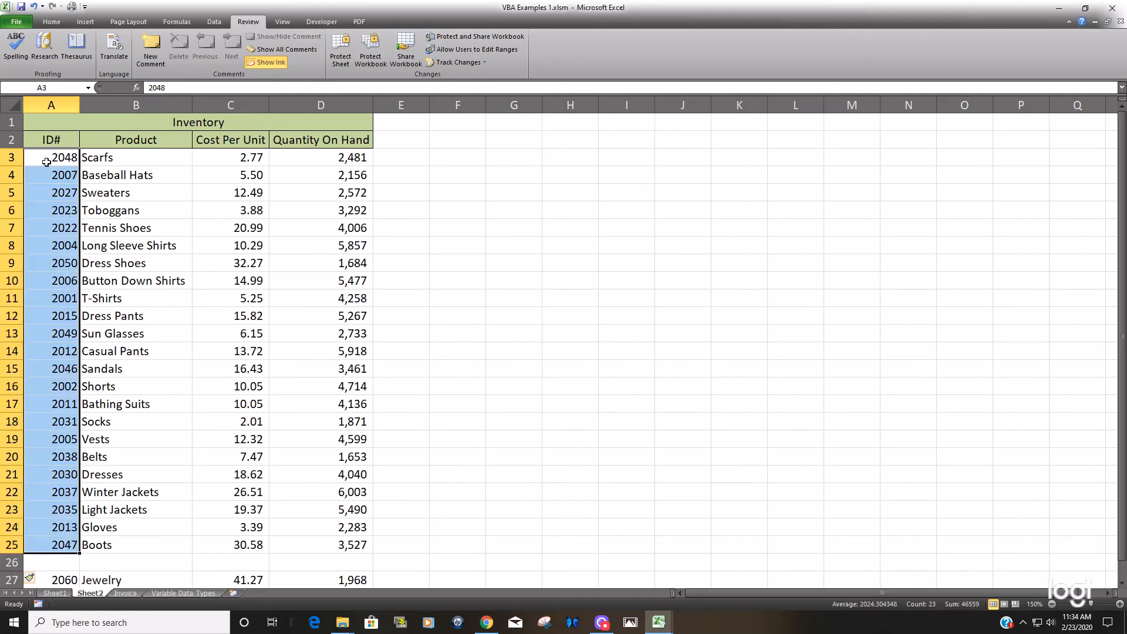
pyautogui.scroll(-3)
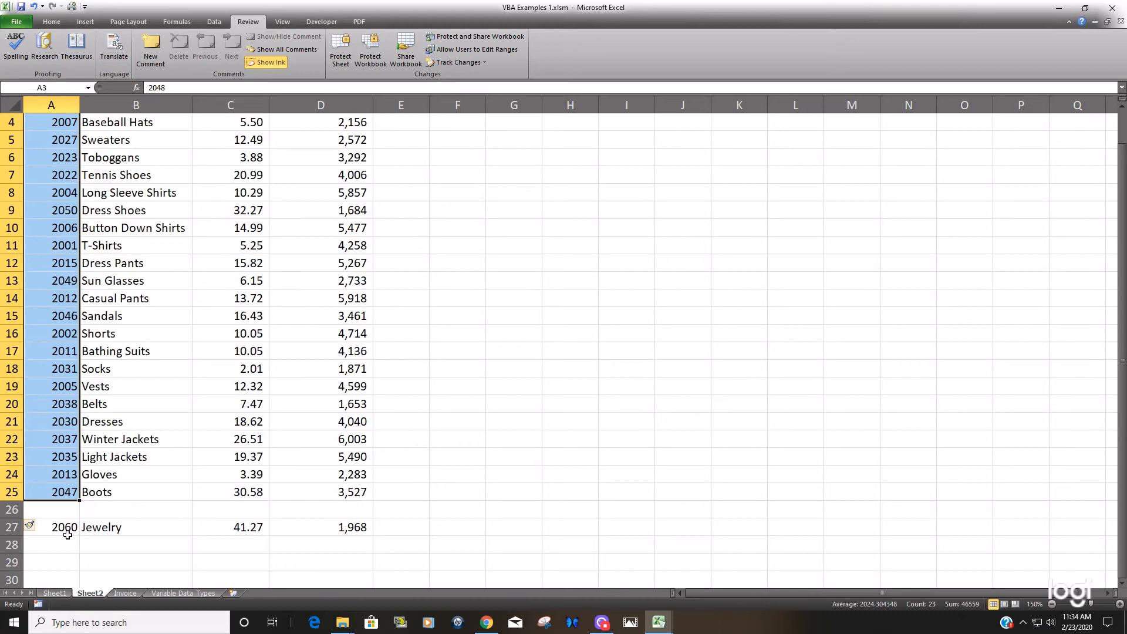
pyautogui.click(64, 527)
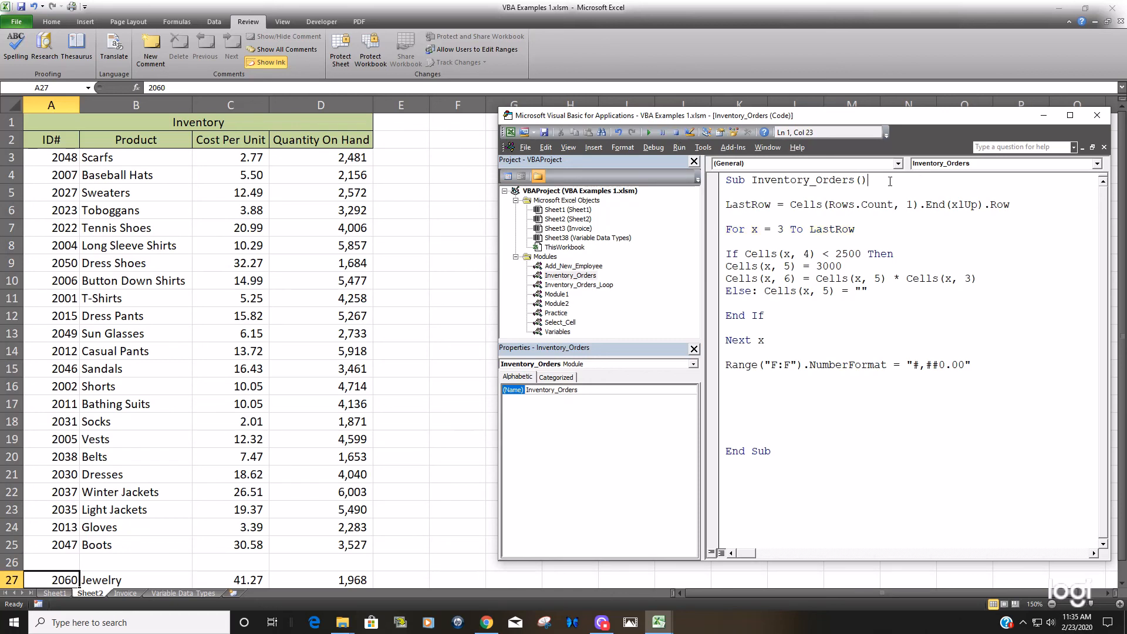
# - Run Inventory_Orders to fill order values through Jewelry in row 27 (123,810.00)
pyautogui.click(650, 132)
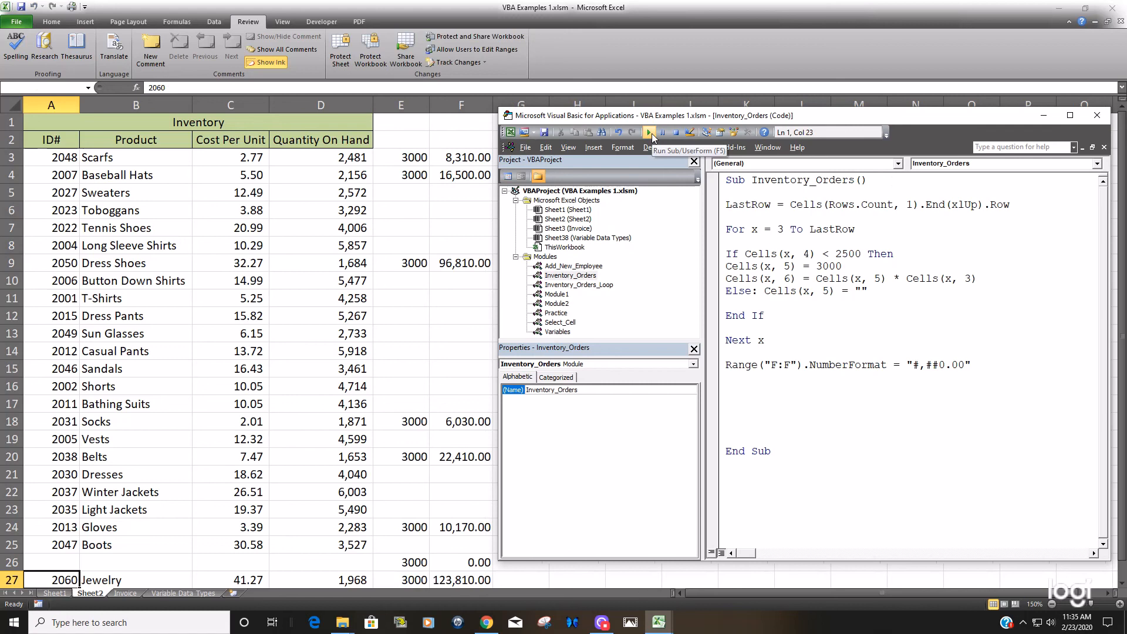